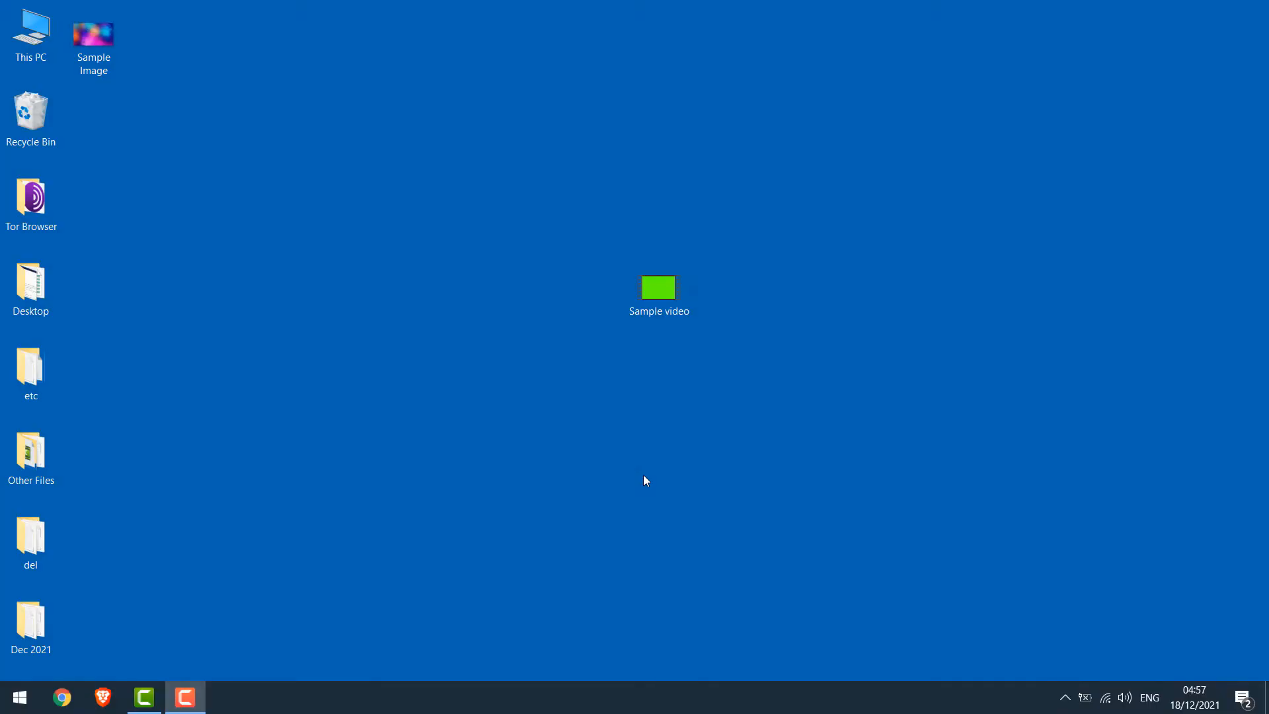
# - Select the Sample video file on the desktop
pyautogui.click(658, 287)
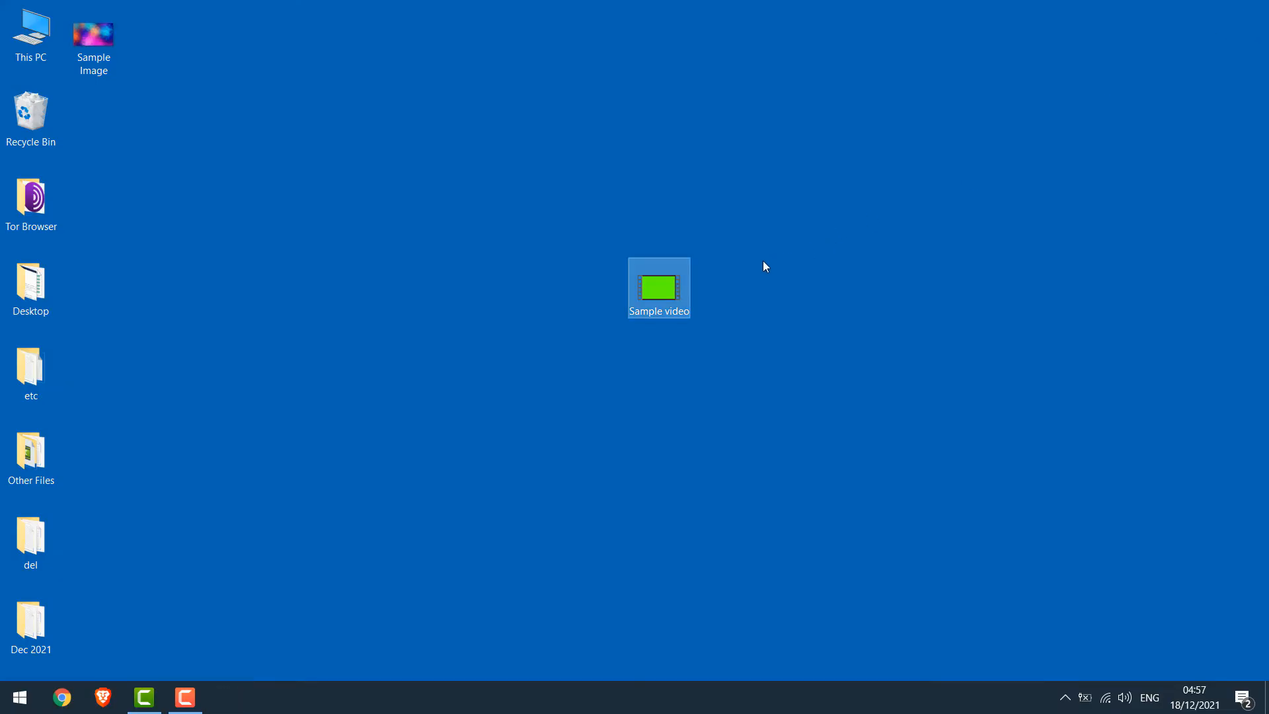
pyautogui.moveTo(143, 697)
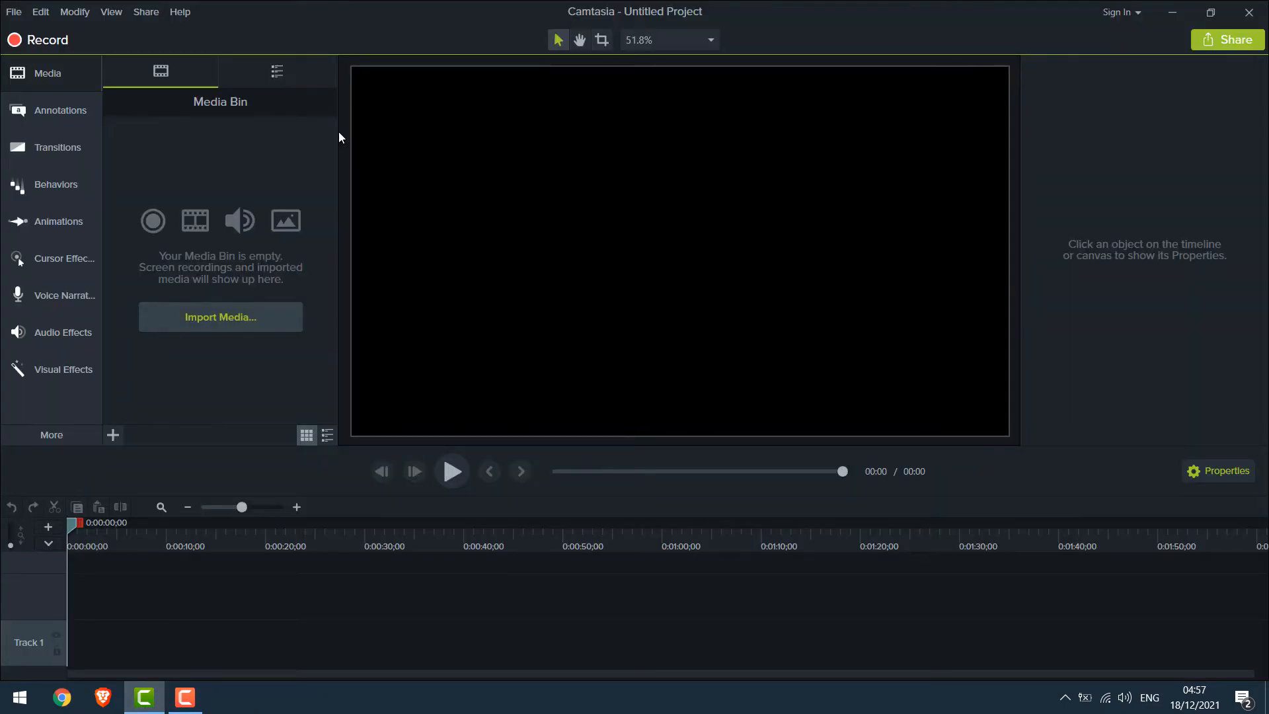
# - Import Sample video.mp4 from the Desktop into the media bin via File > Import > Media
pyautogui.click(13, 12)
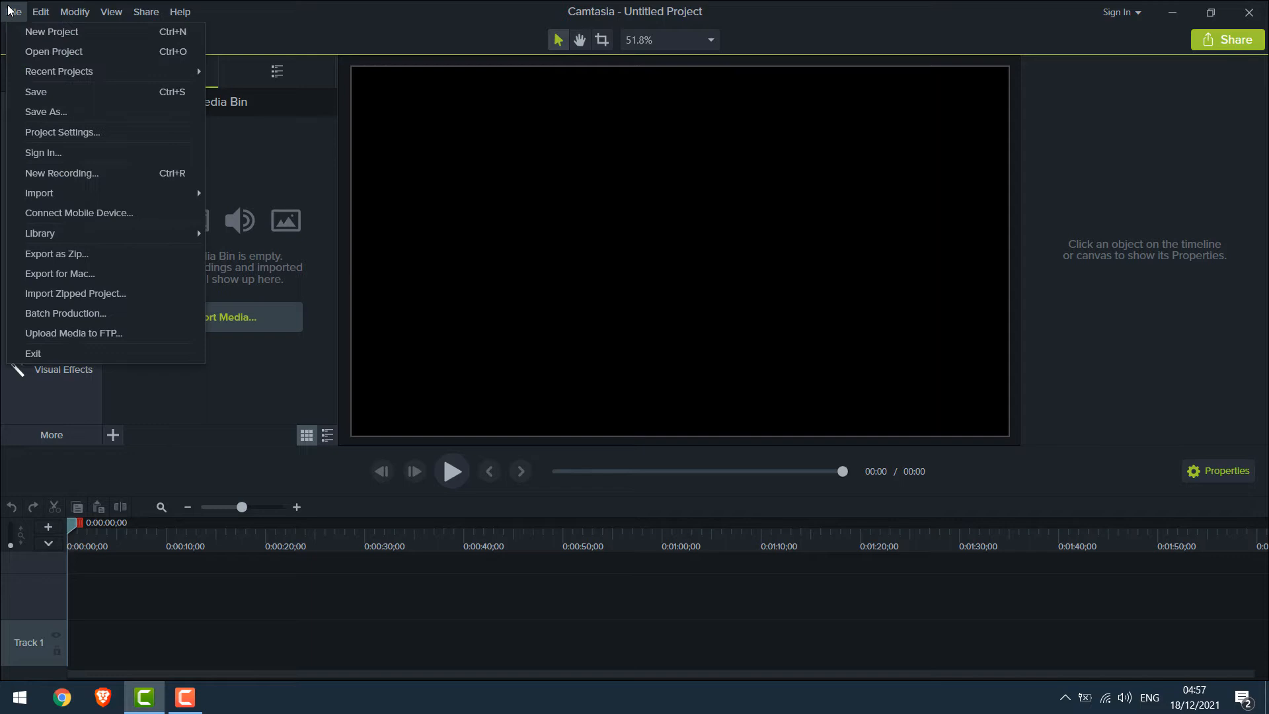
pyautogui.moveTo(38, 193)
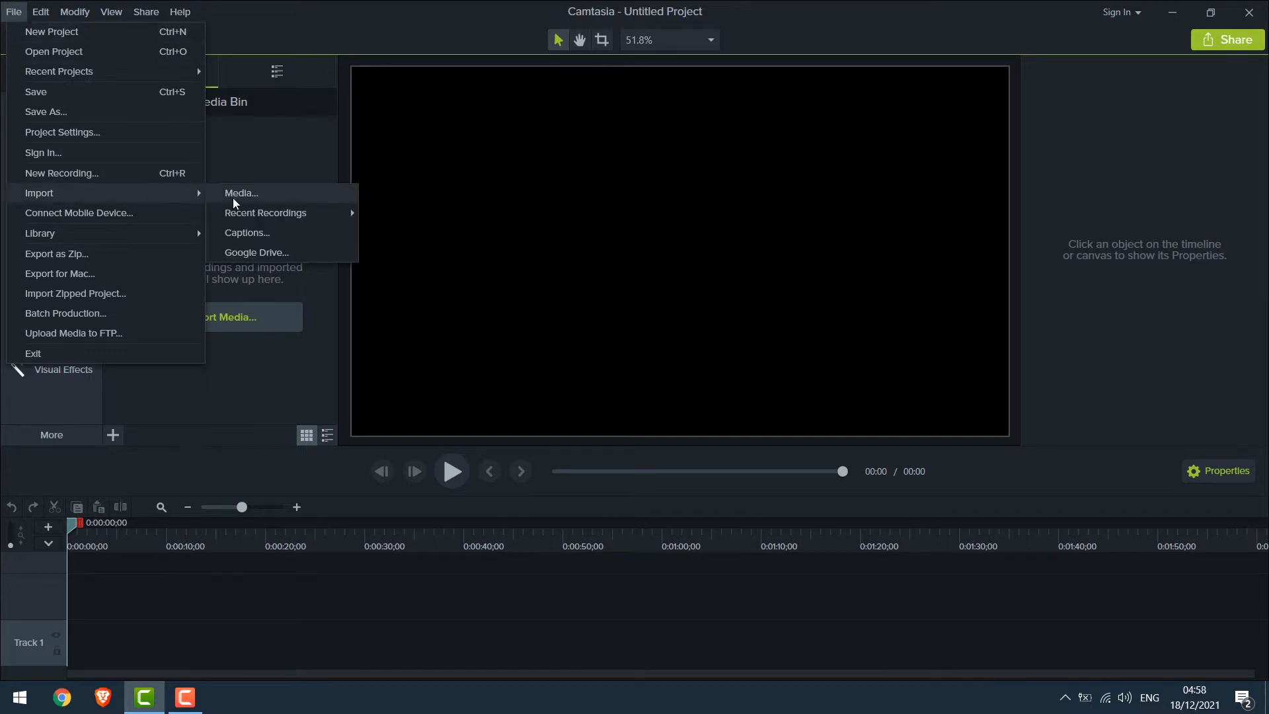
pyautogui.click(241, 193)
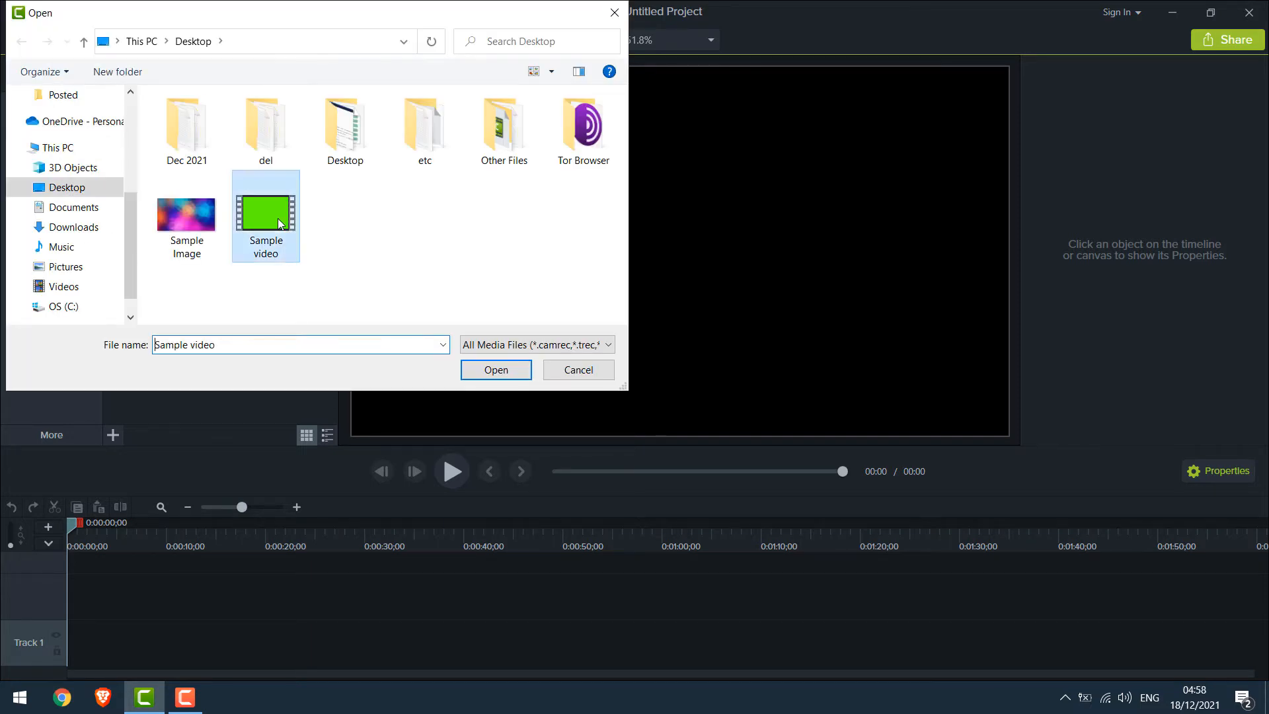
pyautogui.click(495, 370)
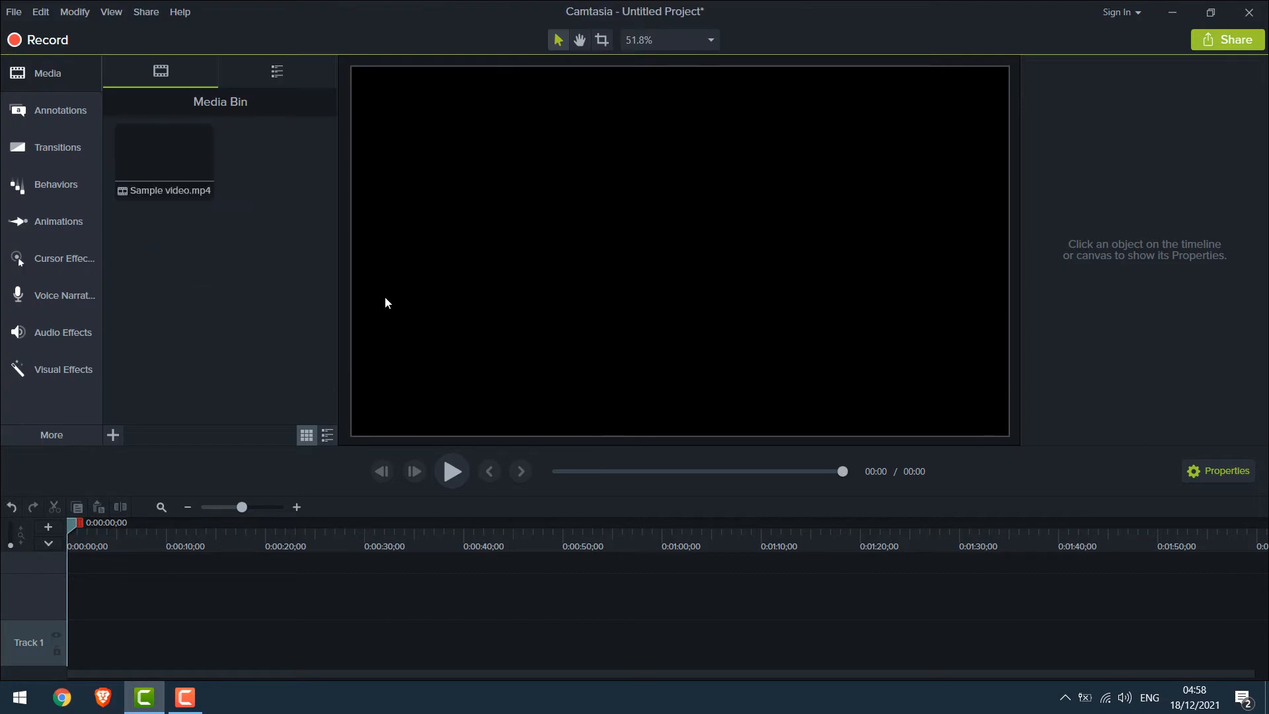
# - Place Sample video.mp4 at the start of Track 1 and preview its green-screen animation
pyautogui.moveTo(164, 153); pyautogui.dragTo(226, 549)
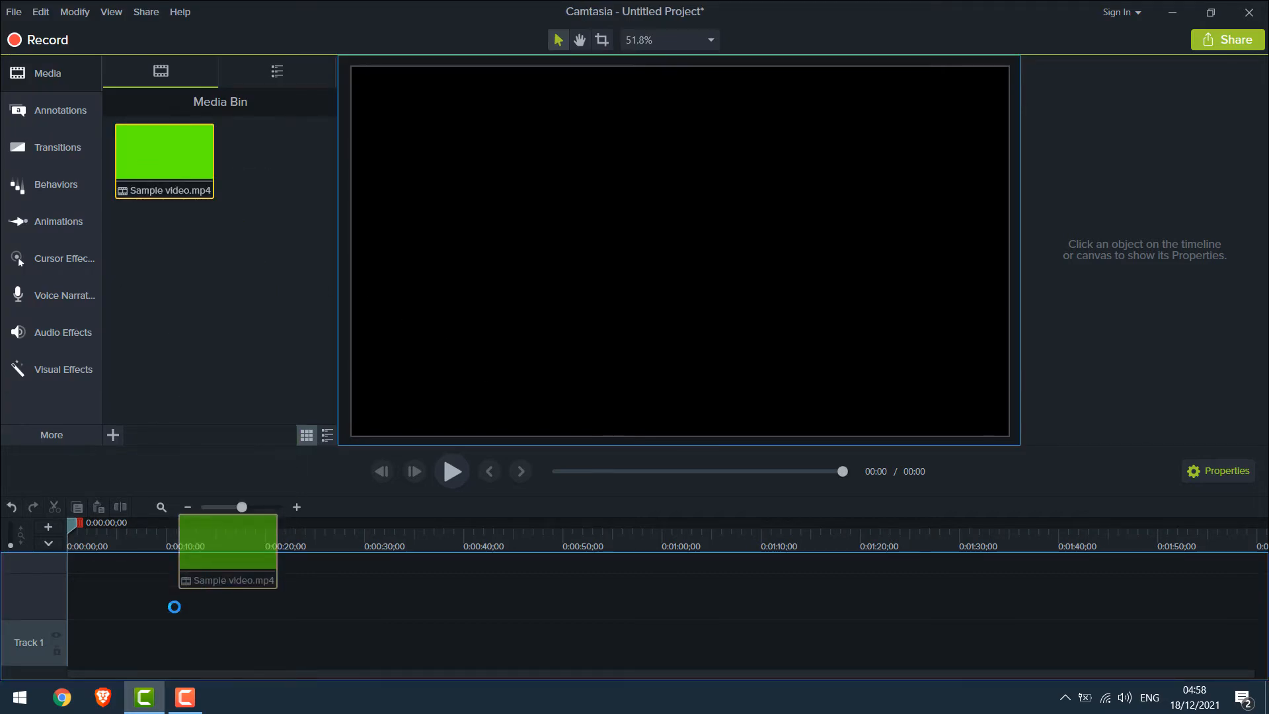
pyautogui.moveTo(227, 550); pyautogui.dragTo(117, 643)
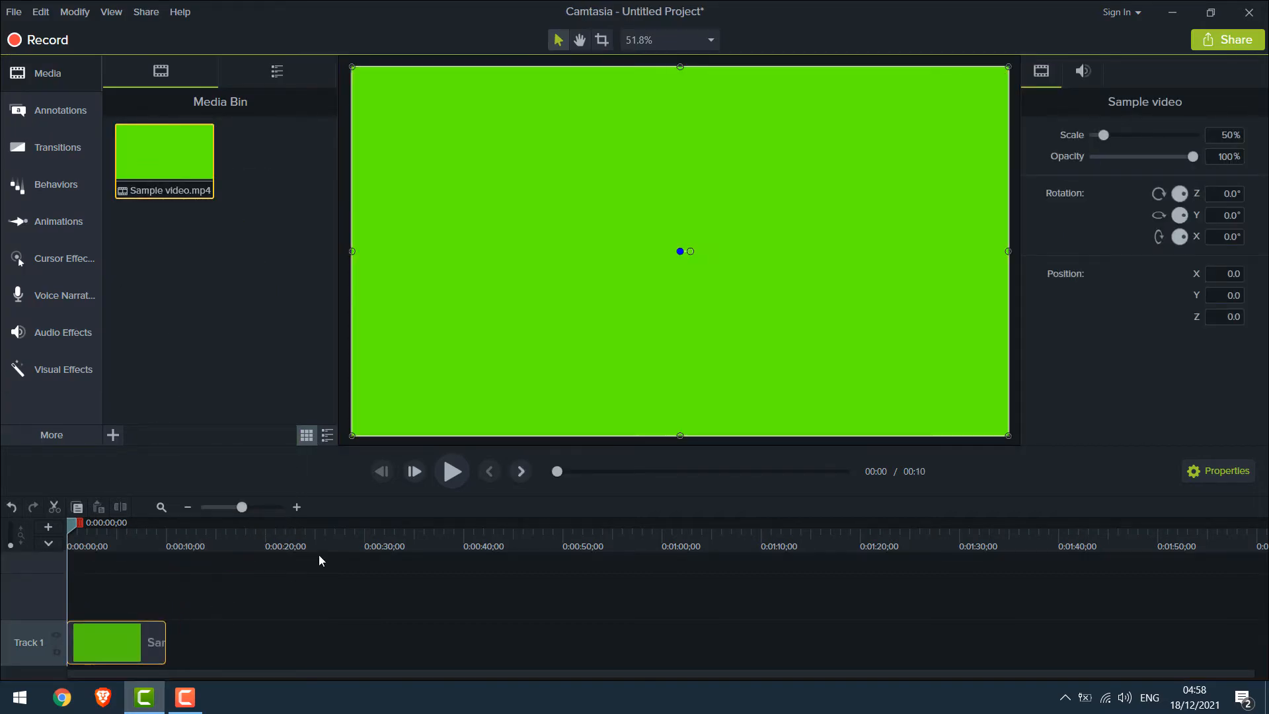
pyautogui.click(452, 471)
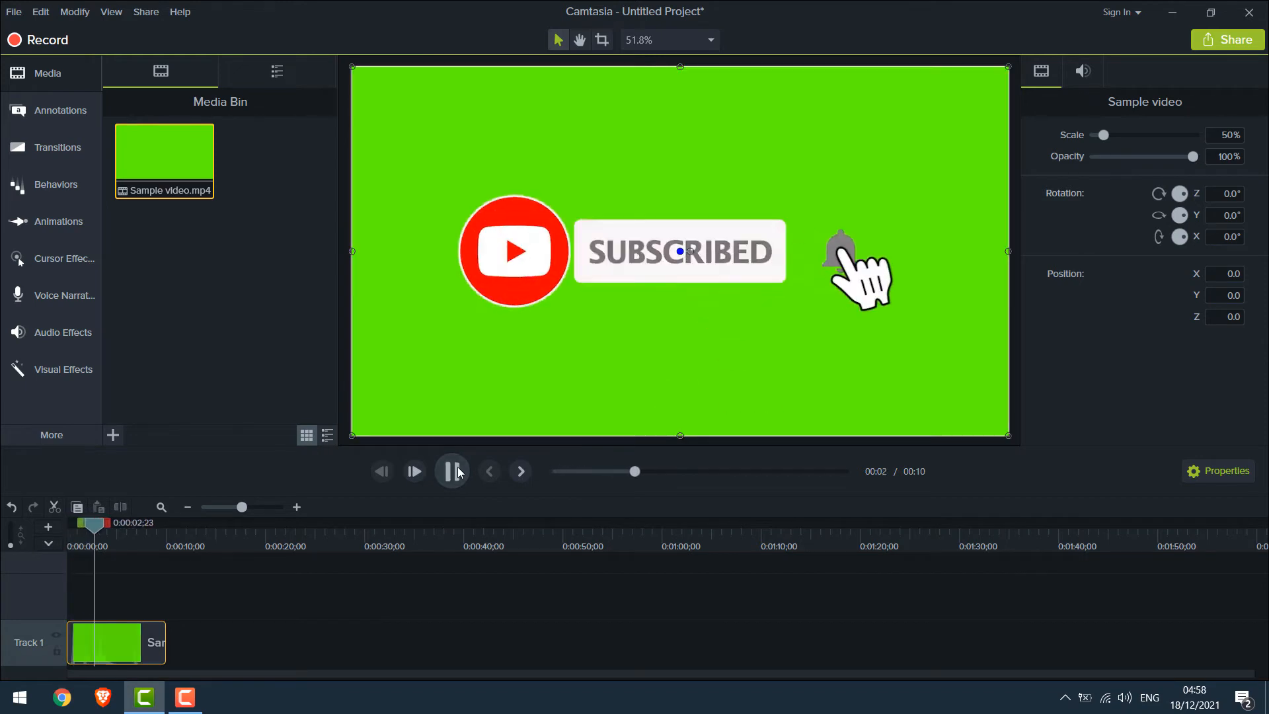
pyautogui.click(452, 470)
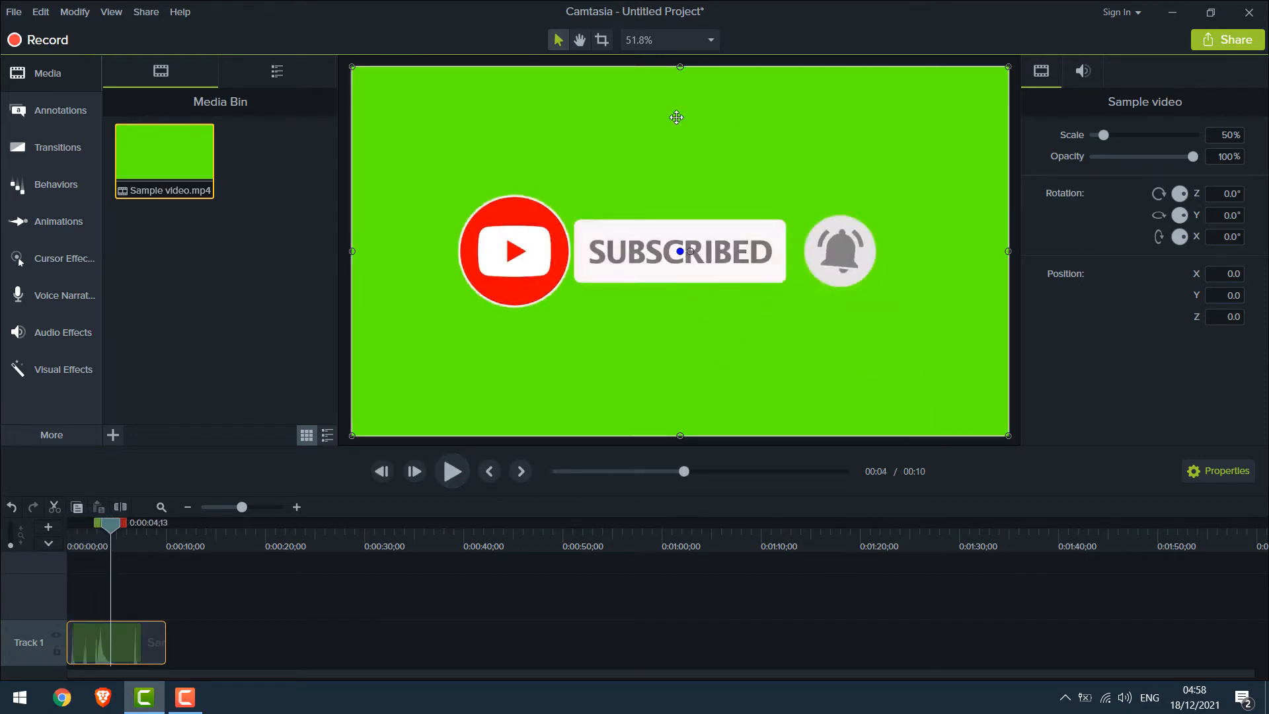
pyautogui.moveTo(212, 424)
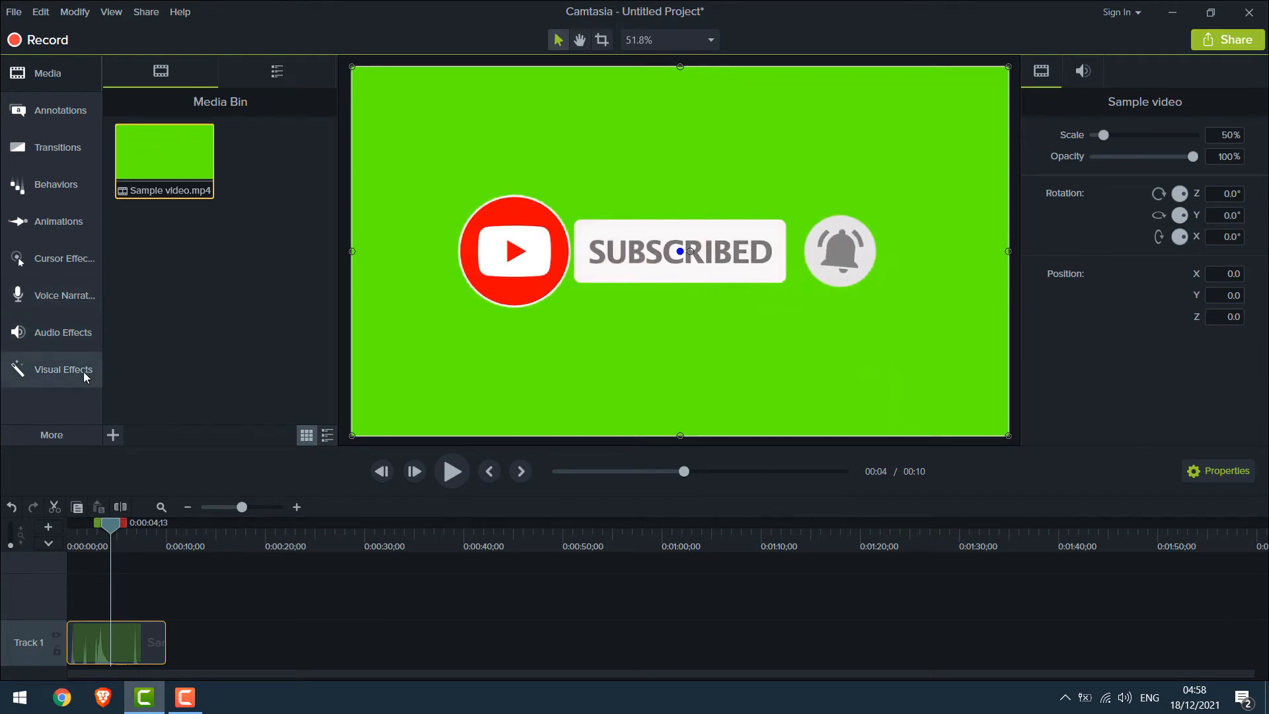
# - Apply the Remove a Color visual effect to the Sample clip on Track 1
pyautogui.click(64, 368)
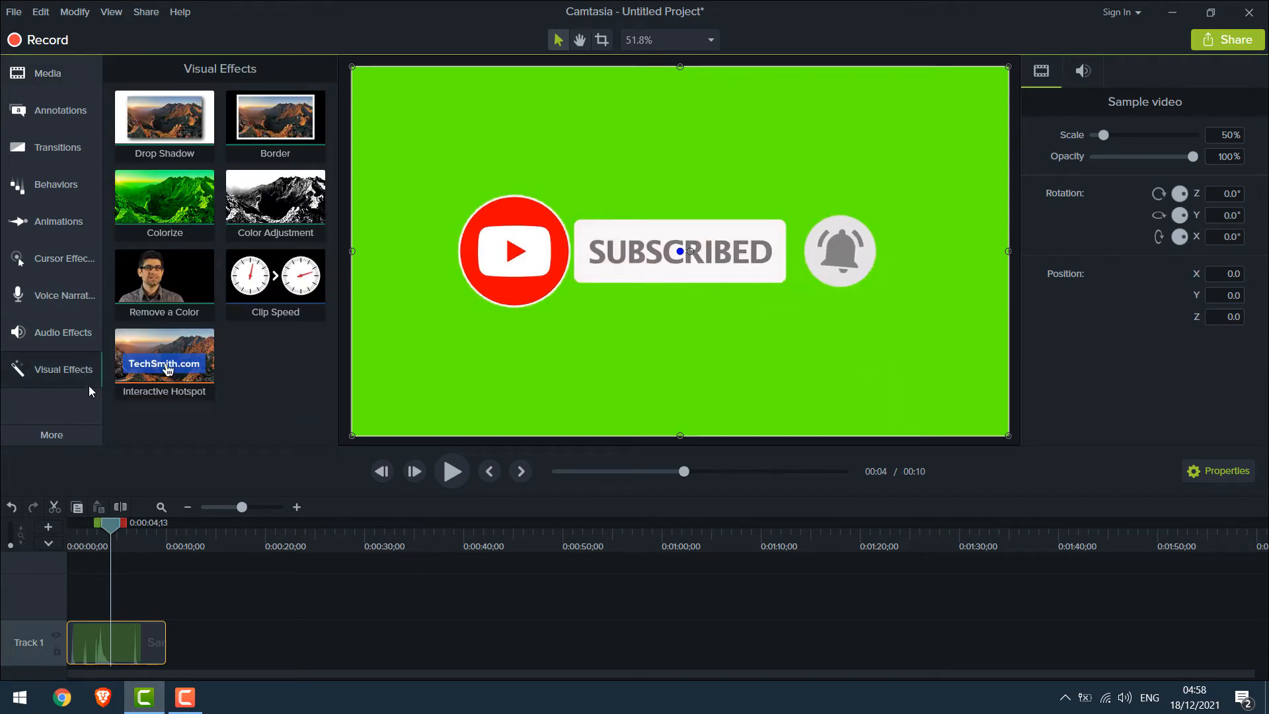
pyautogui.click(51, 435)
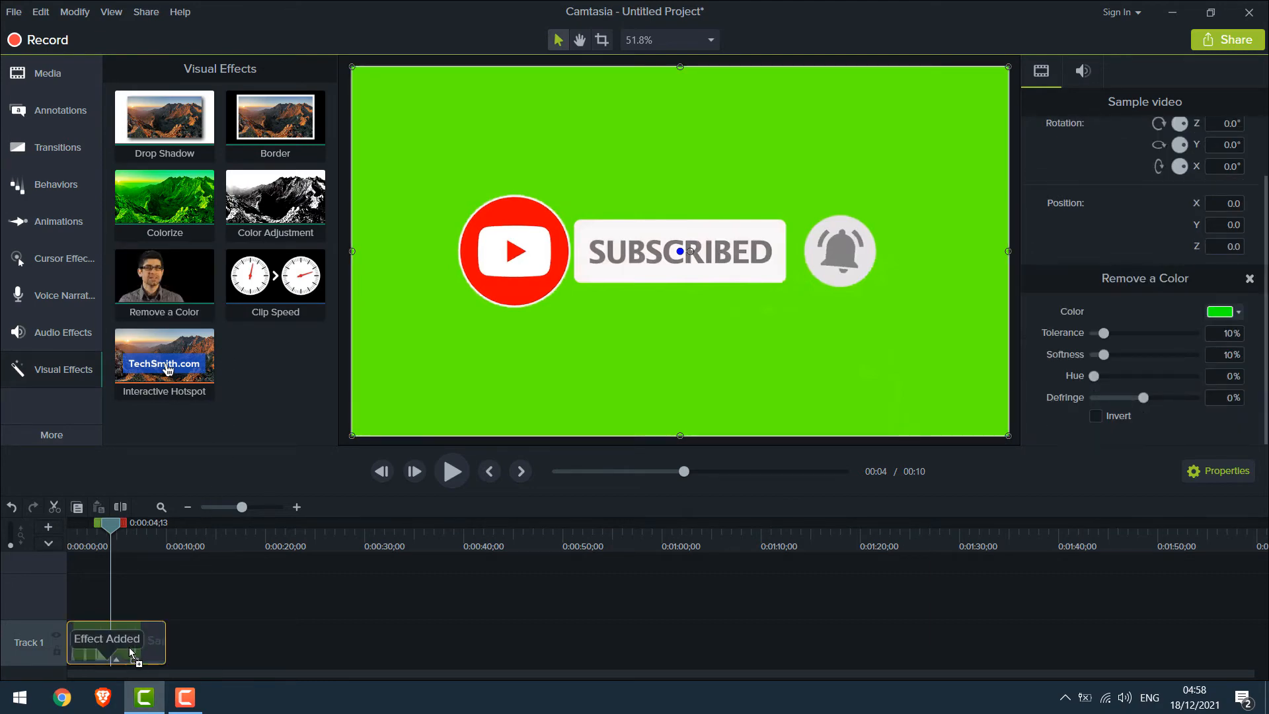
pyautogui.moveTo(548, 396)
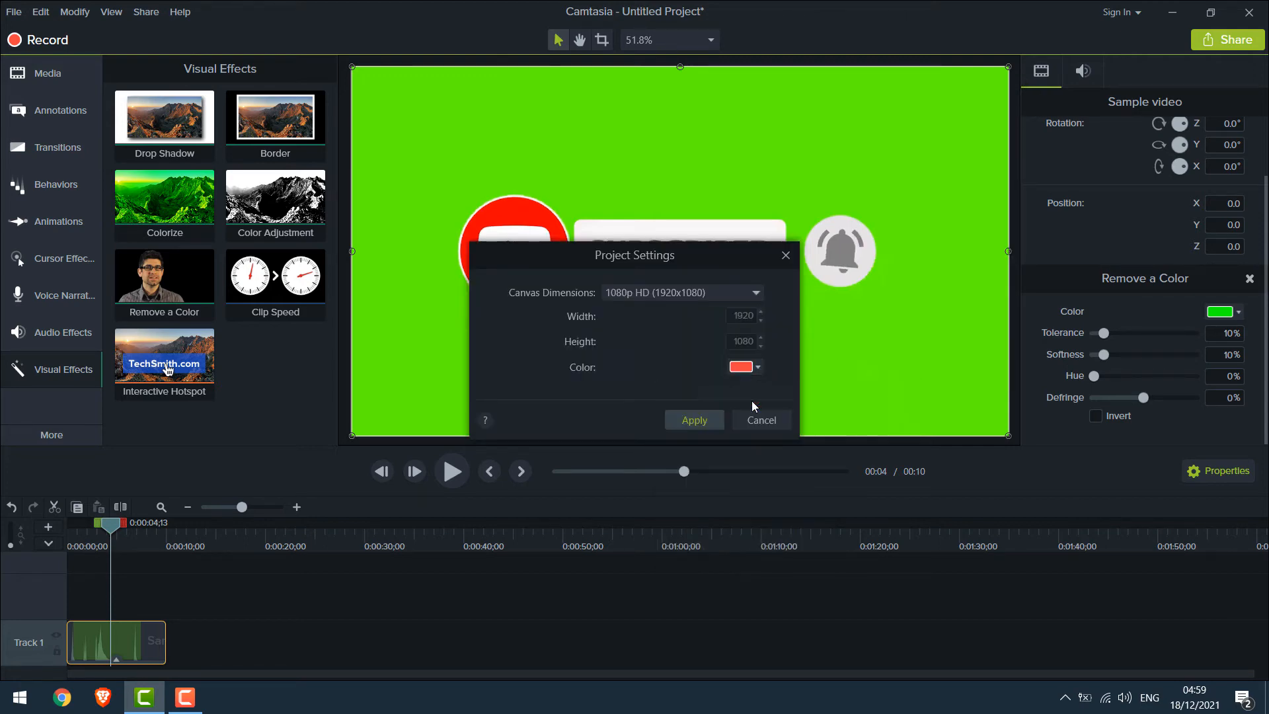
# - Apply a red canvas colour in Project Settings
pyautogui.click(758, 420)
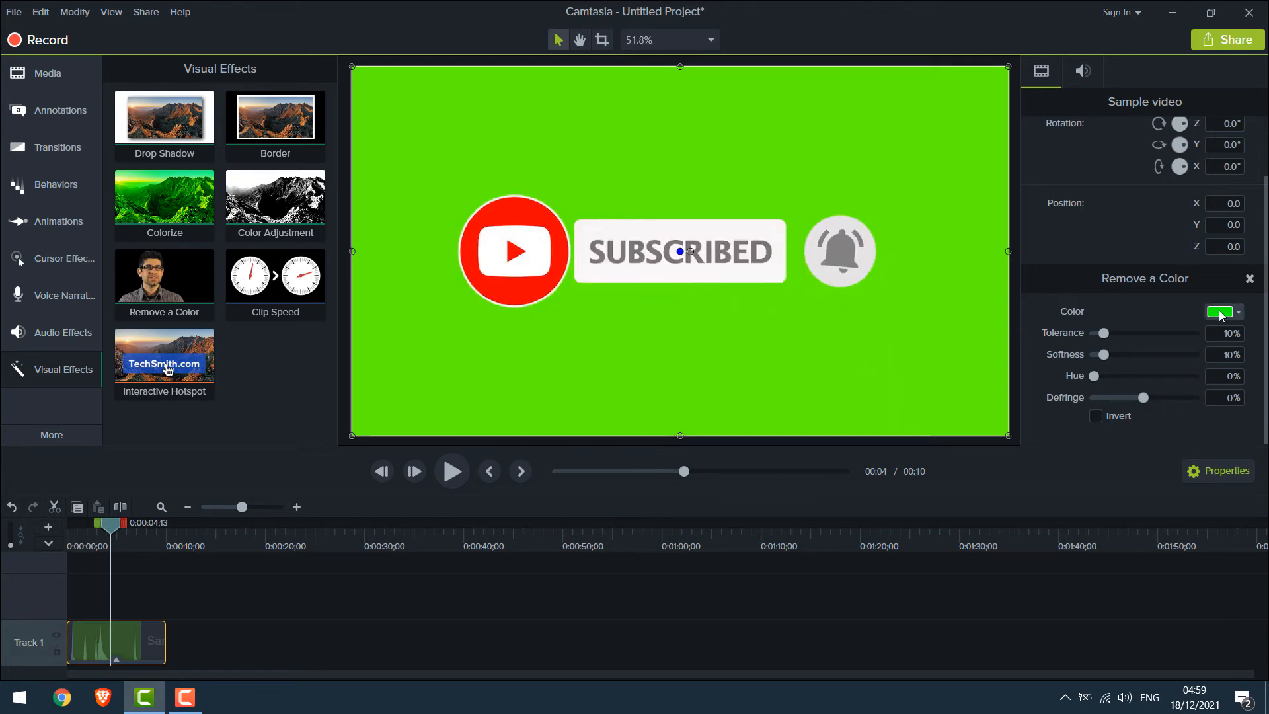
# - Pick the green with the eyedropper and refine the key so the red canvas shows through
pyautogui.click(1237, 312)
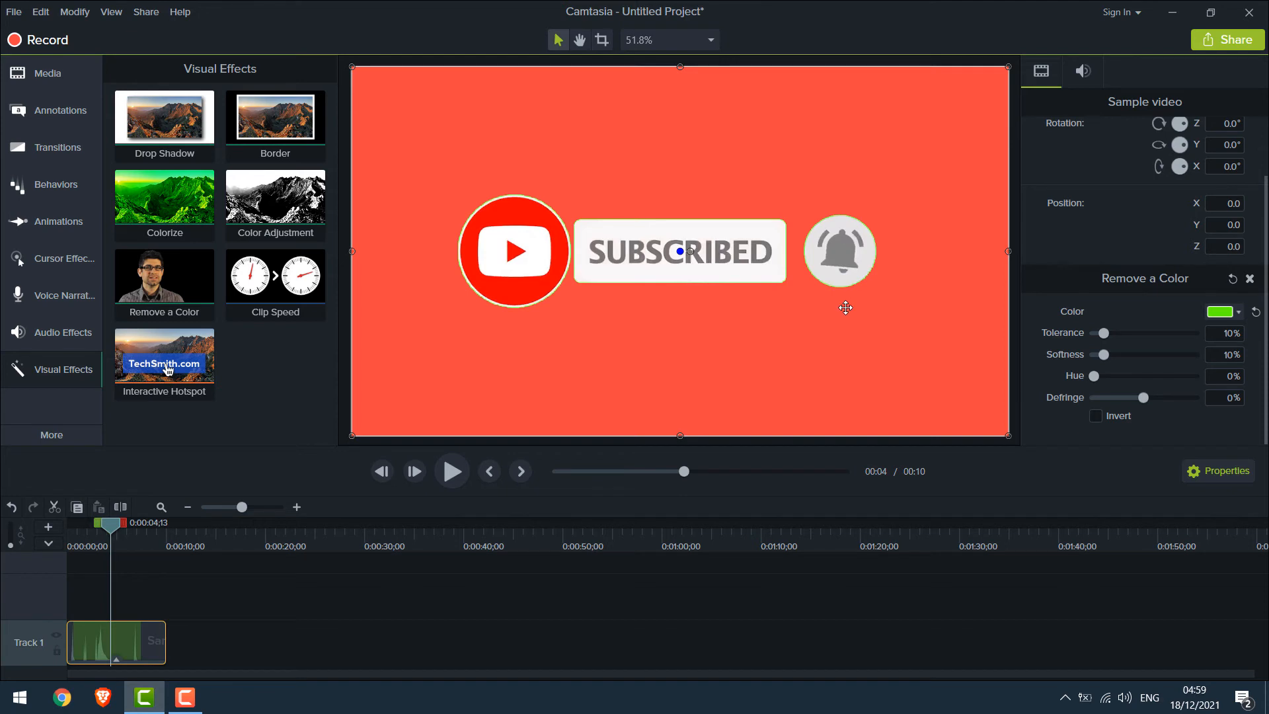
pyautogui.moveTo(1108, 333); pyautogui.dragTo(1124, 333)
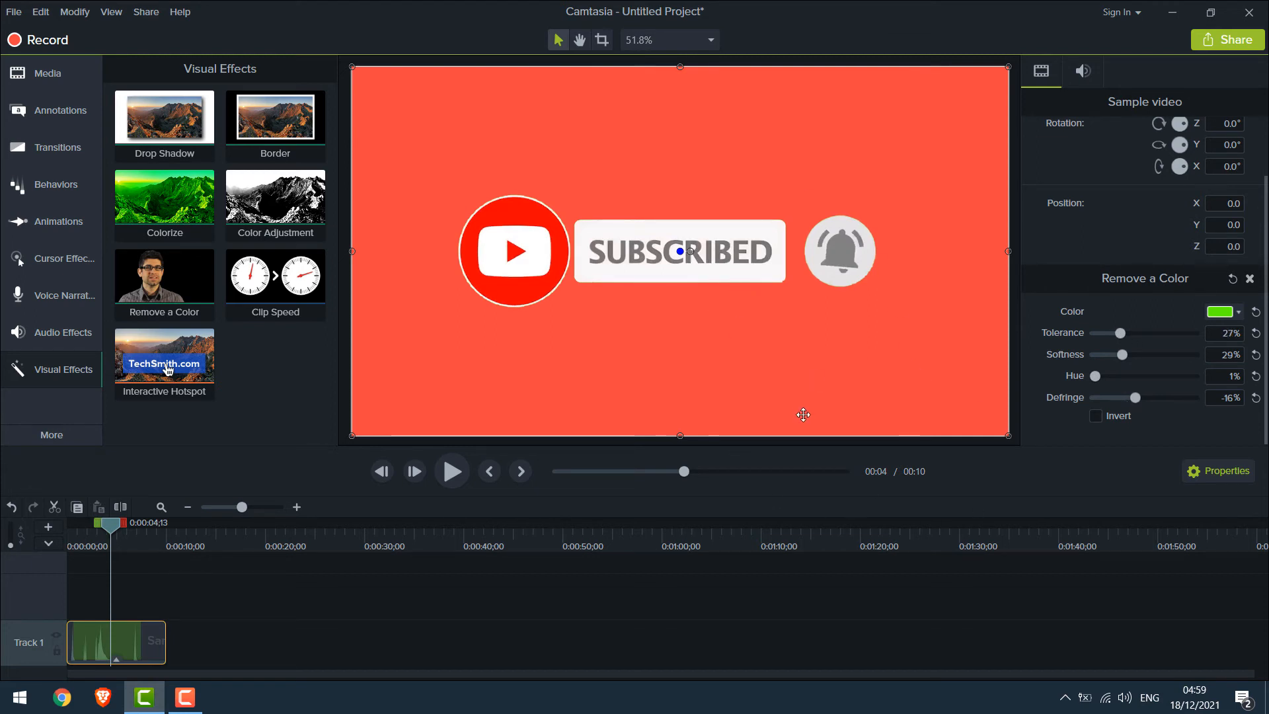
pyautogui.moveTo(815, 442)
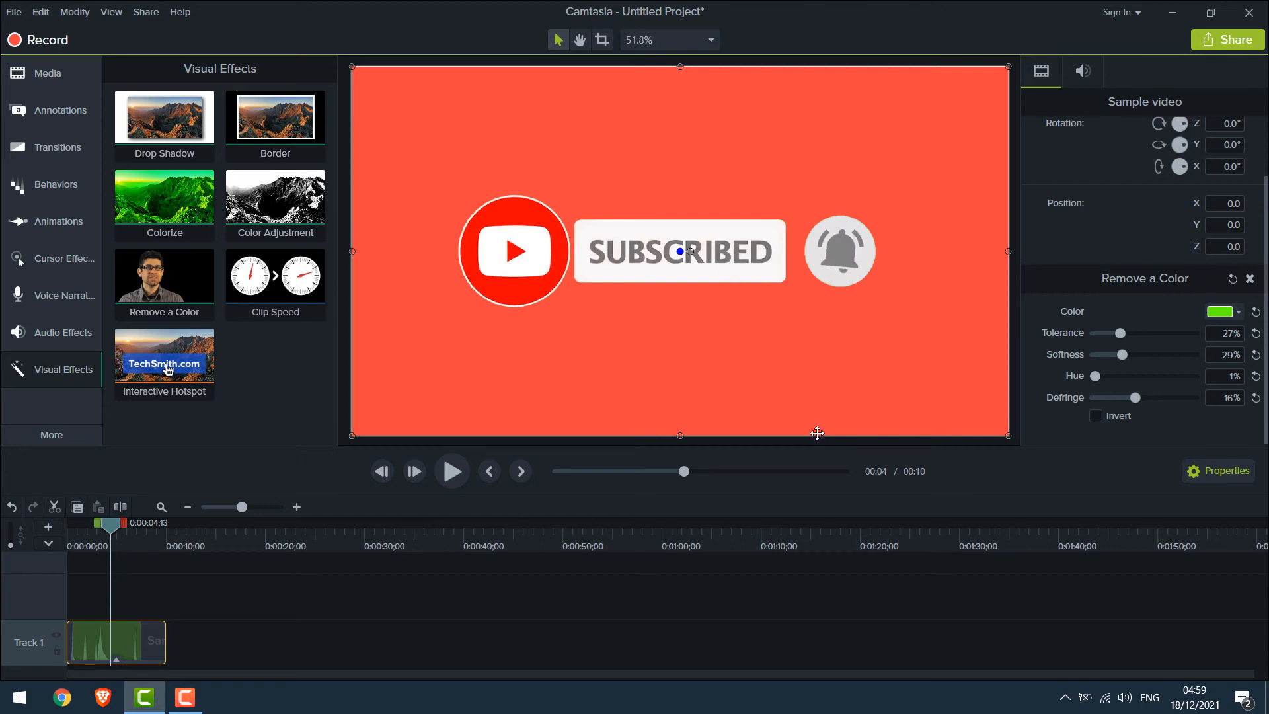
# - Import the Sample Image onto a new track and restore the editor to full screen
pyautogui.click(13, 12)
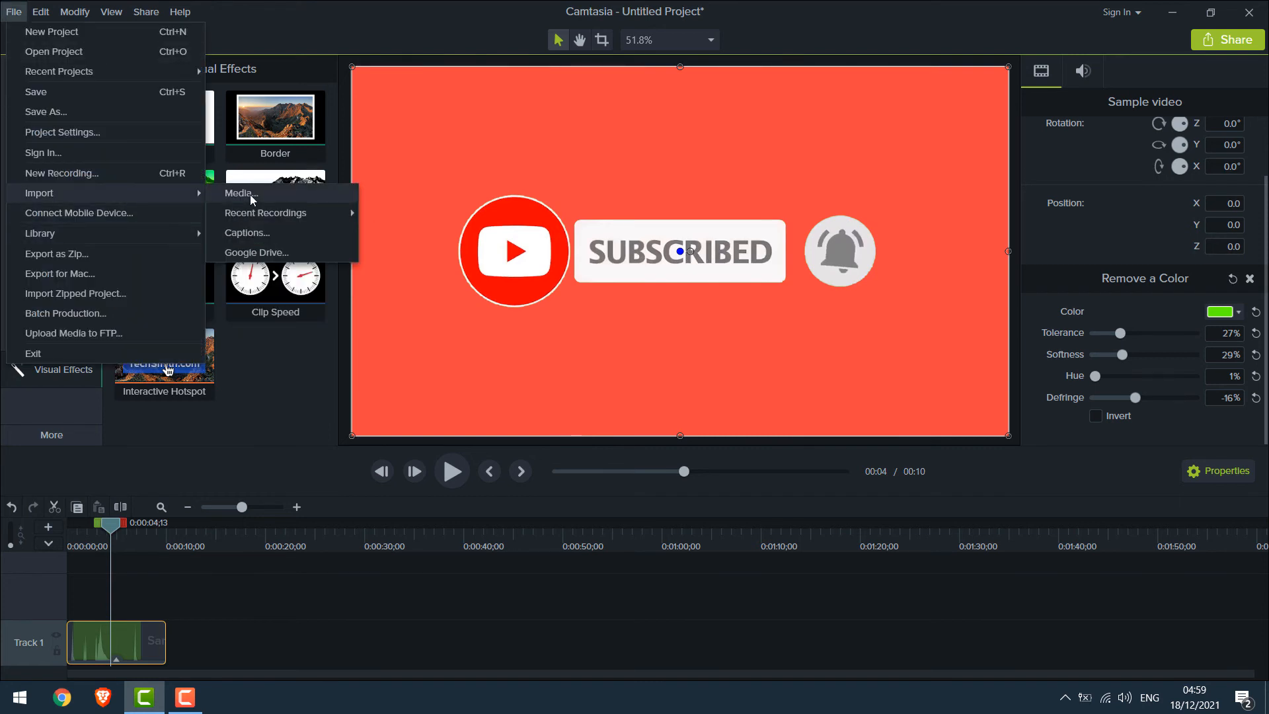
pyautogui.moveTo(944, 5)
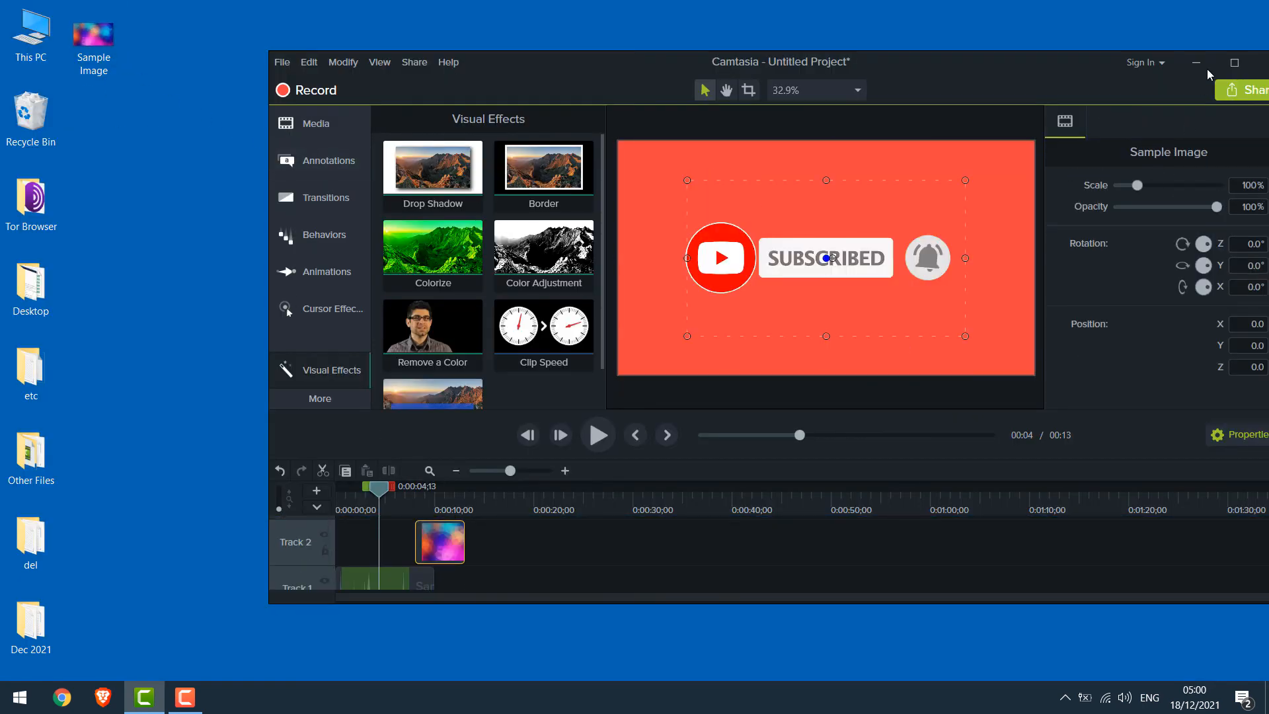
pyautogui.click(1234, 63)
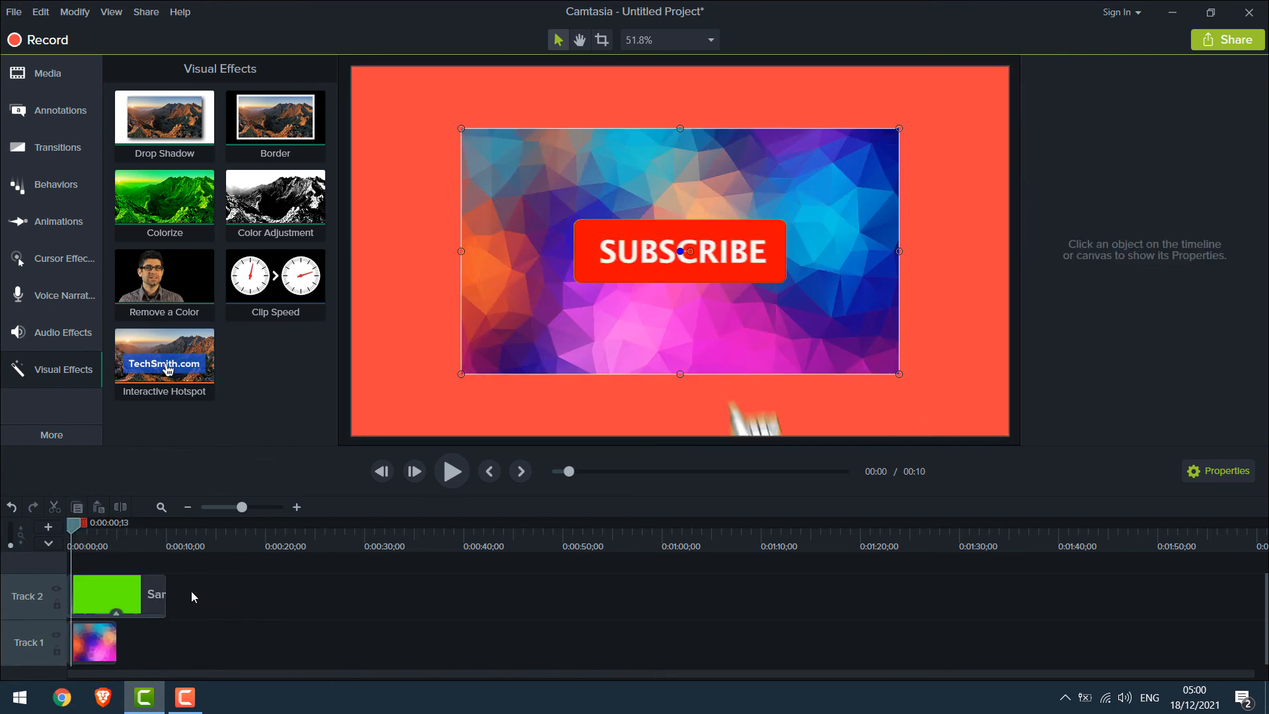
# - Select the polygon background image on Track 1 to scale it up over the red canvas
pyautogui.click(93, 642)
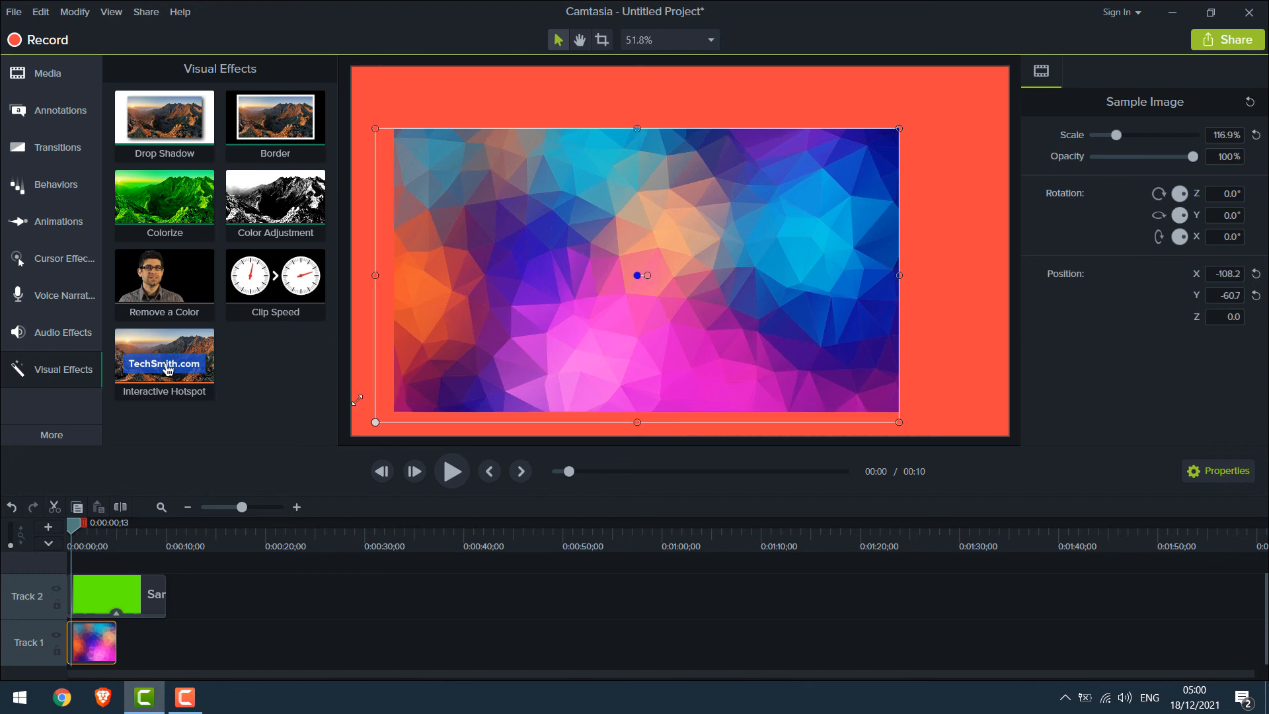